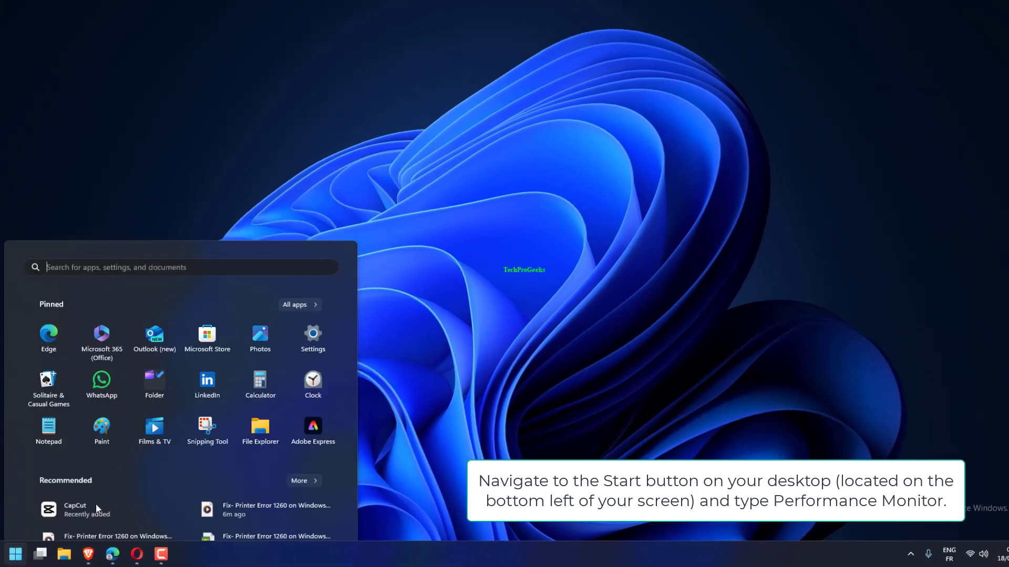
Launch Performance Monitor from the Start menu search
{"action": "type", "text": "Performance Monitor"}
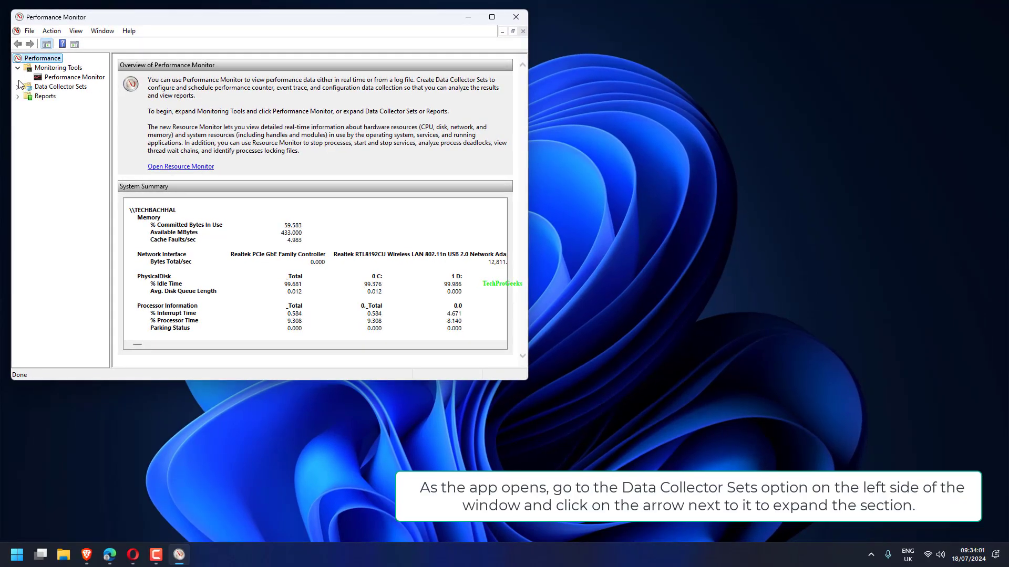
Expand Data Collector Sets to reach the System Performance collector
{"action": "left_click", "coordinate": [18, 86]}
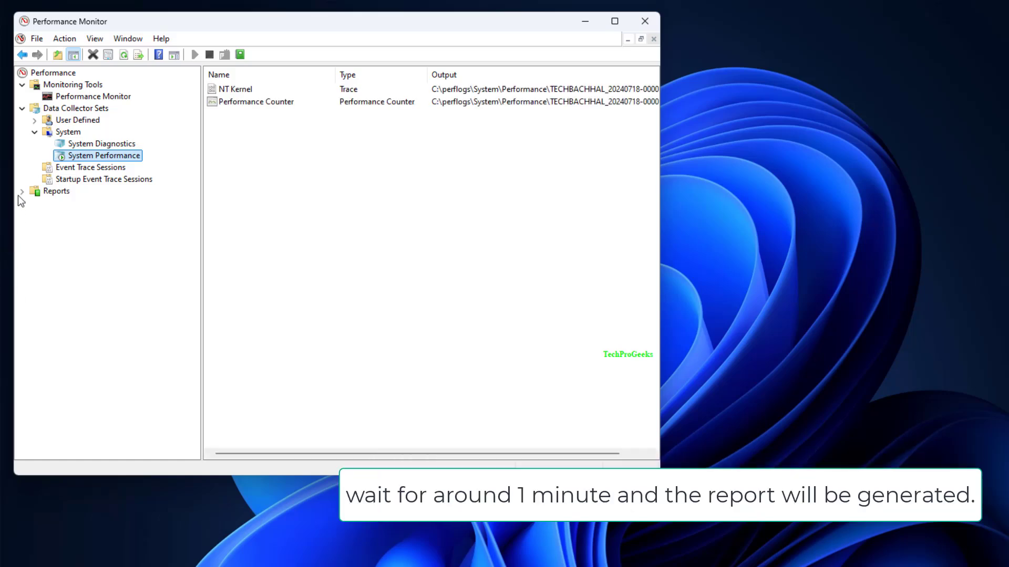
Expand Reports > System > System Performance and select the new report collecting for 60 seconds
{"action": "left_click", "coordinate": [22, 191]}
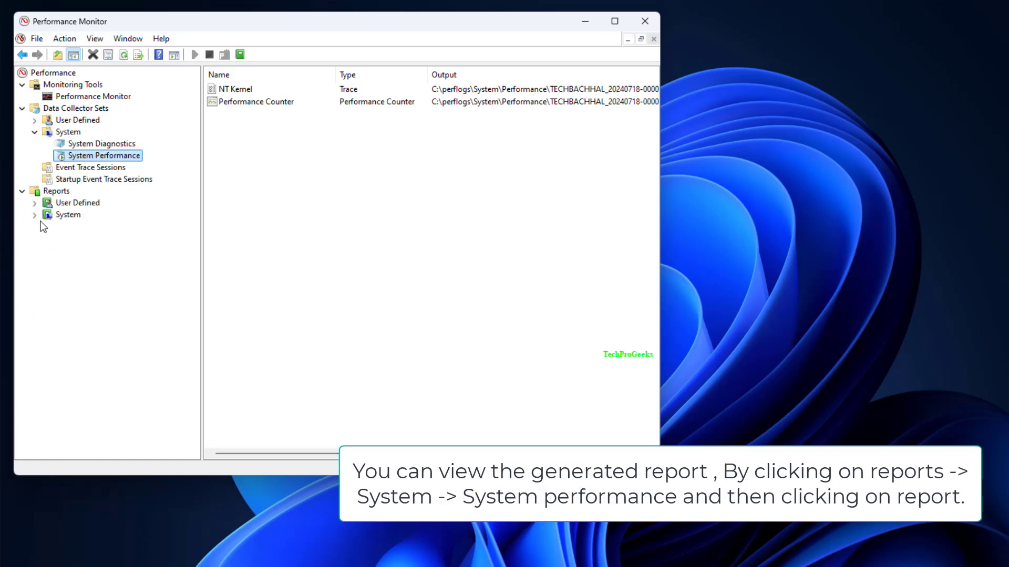
{"action": "left_click", "coordinate": [34, 215]}
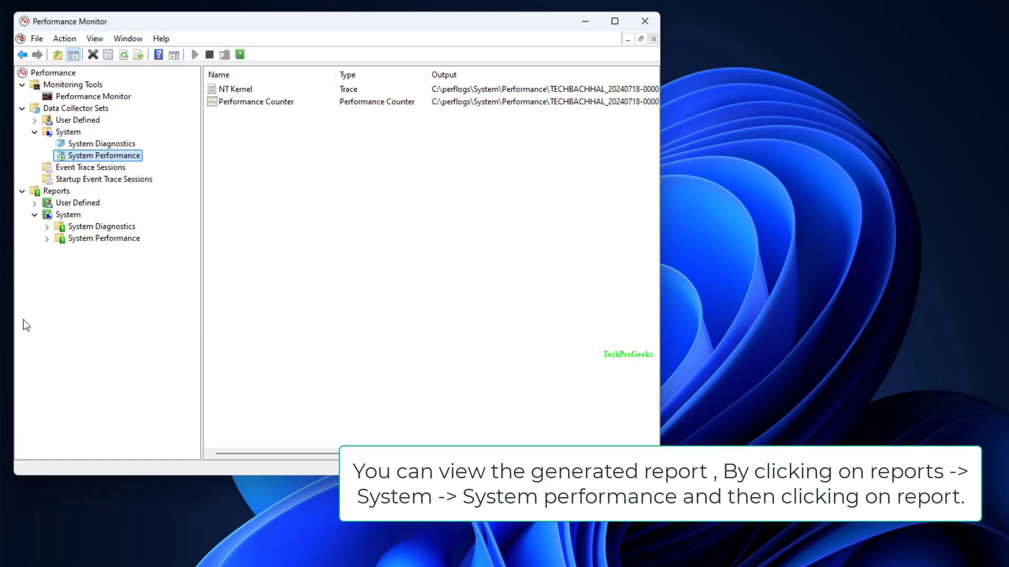
{"action": "left_click", "coordinate": [46, 238]}
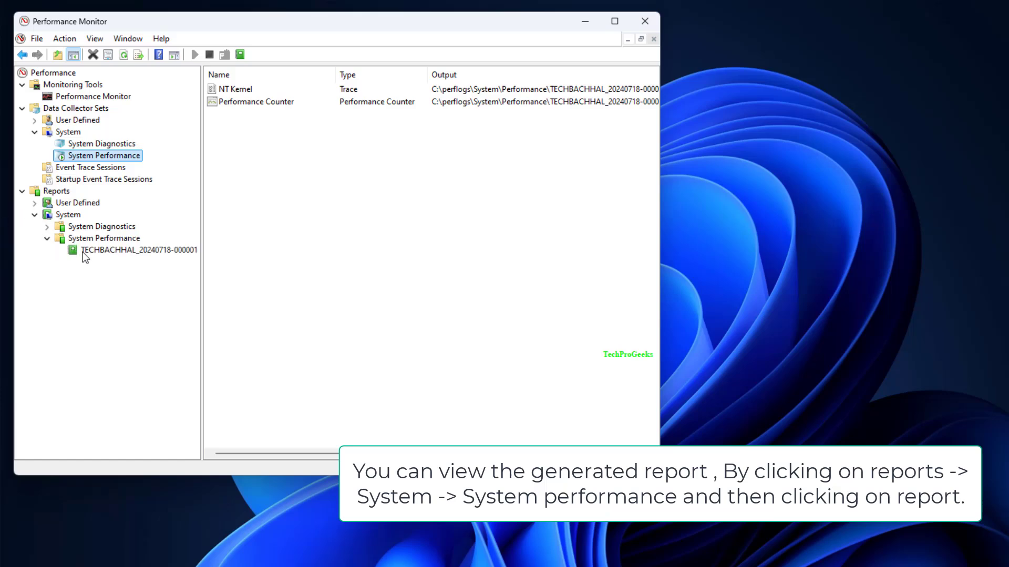
{"action": "left_click", "coordinate": [137, 250]}
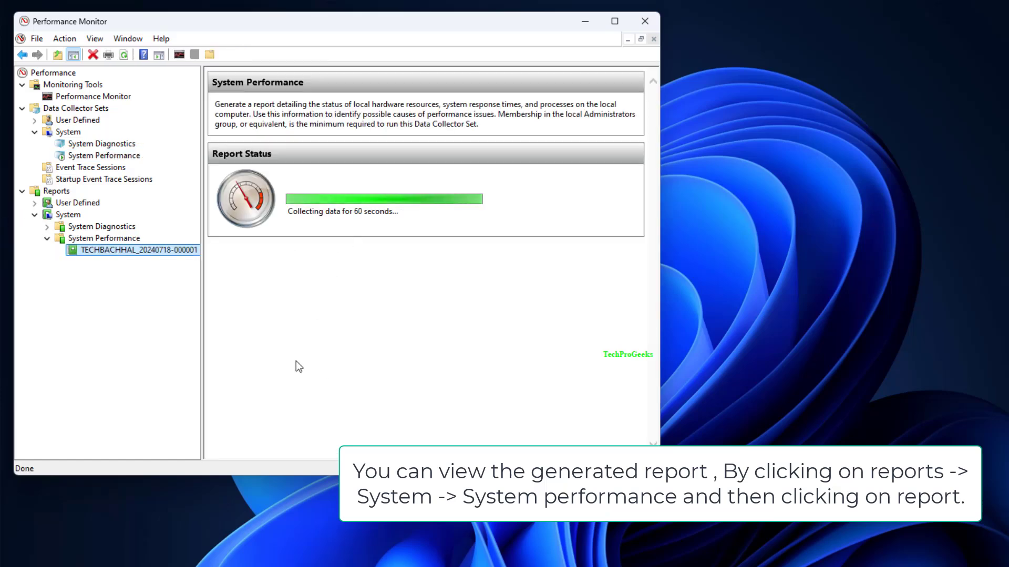